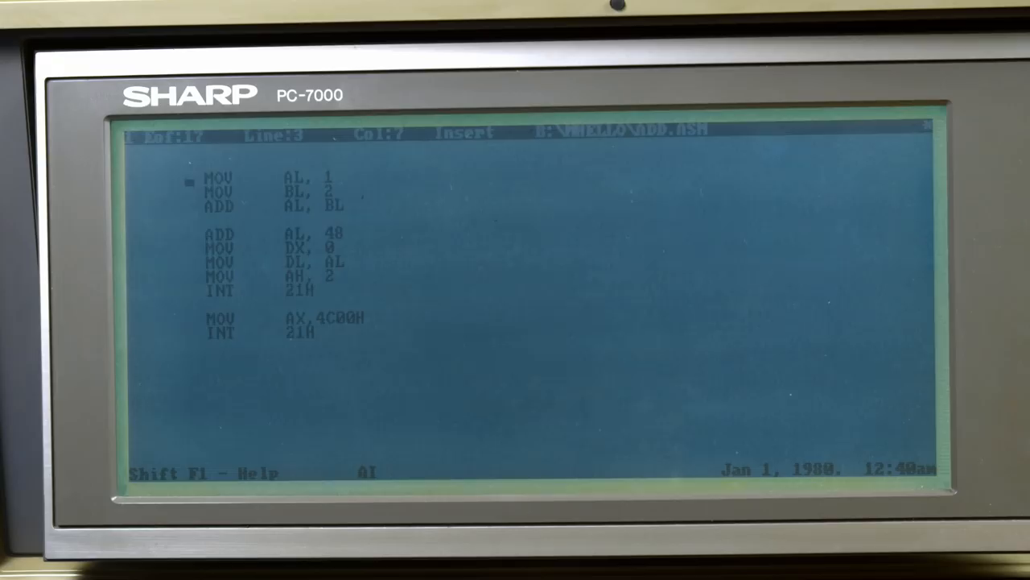
pyautogui.press('Down')
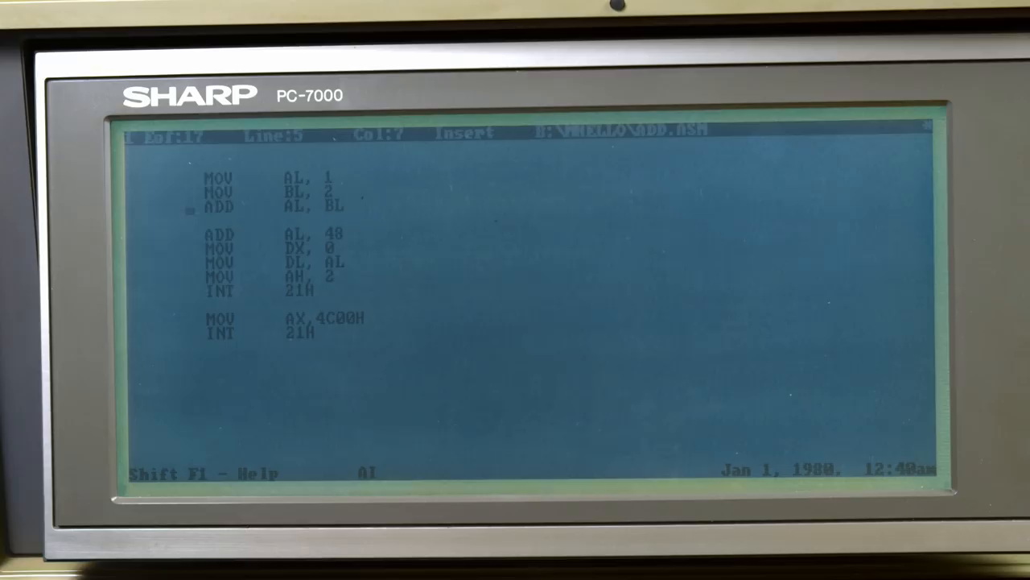